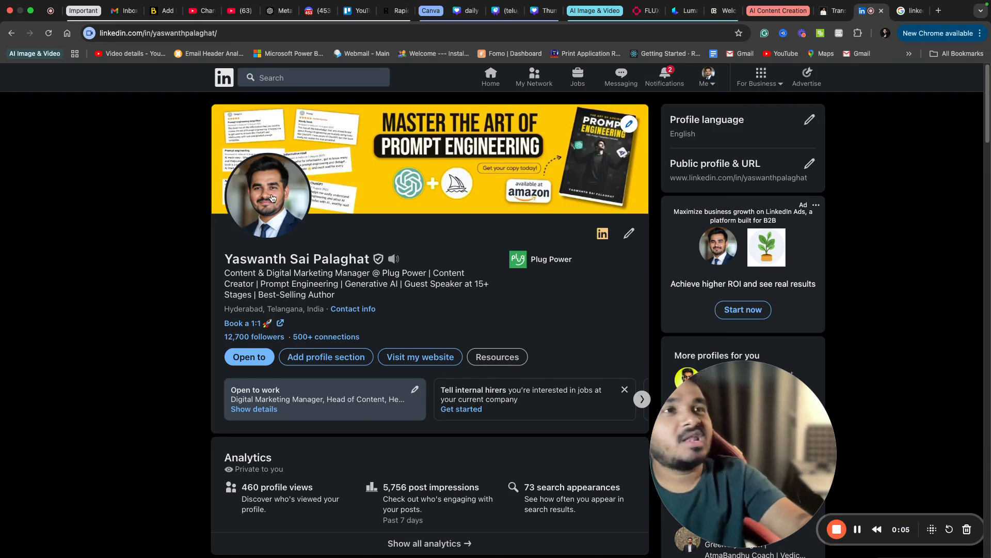
Step: View the LinkedIn profile photo full-size, then move on to a Google image search
left_click(271, 196)
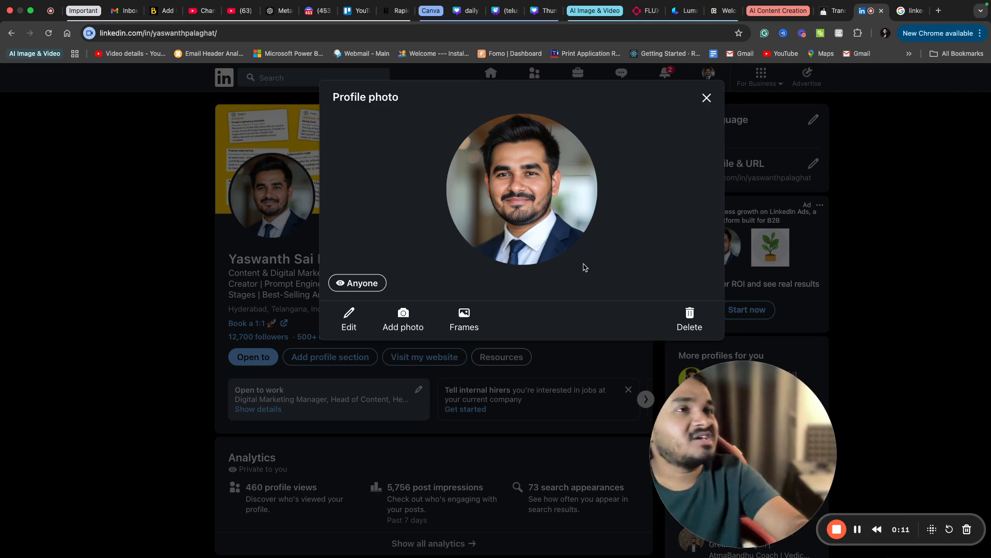
left_click(707, 98)
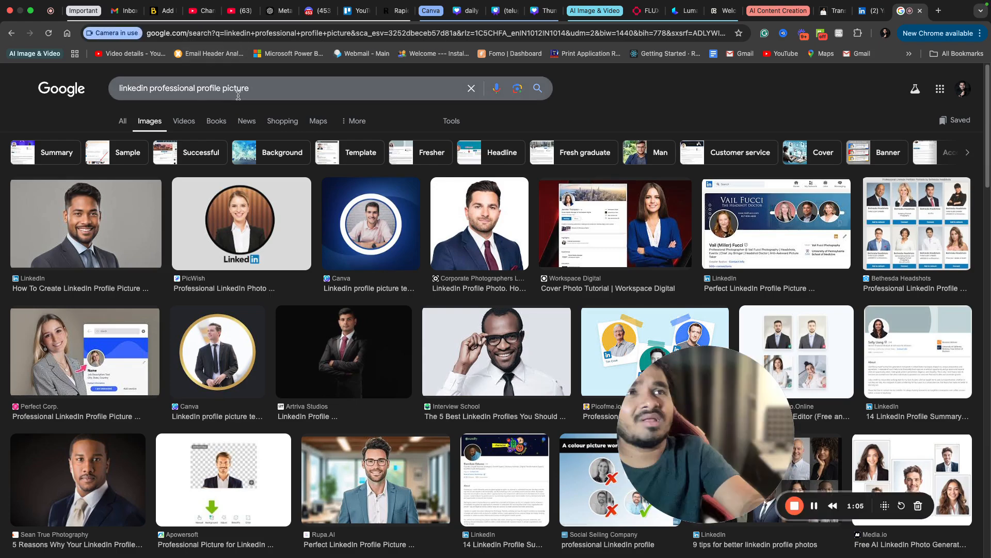
Step: Search the name 'yaswan' in Google Images and preview the LinkedIn headshot result
scroll("down", 3)
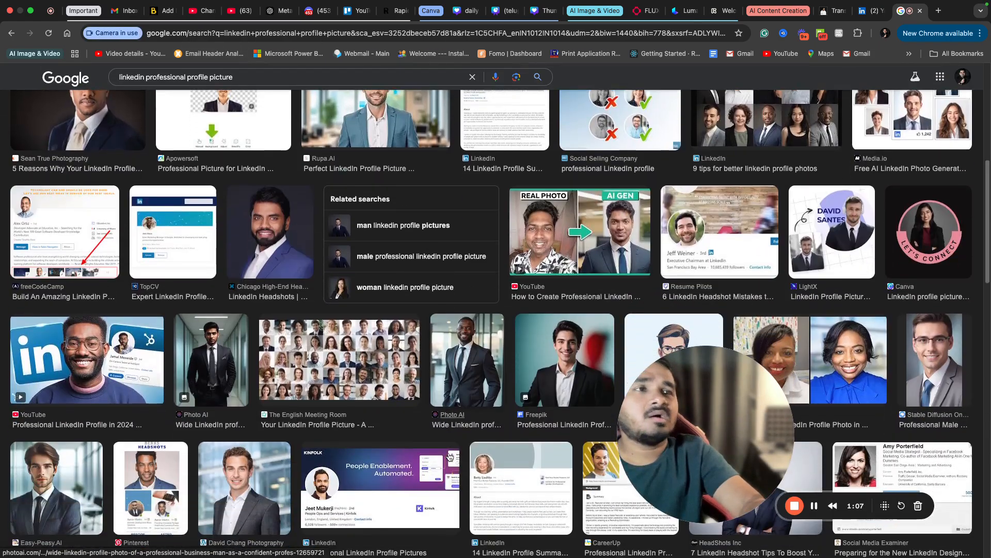
scroll("down", 3)
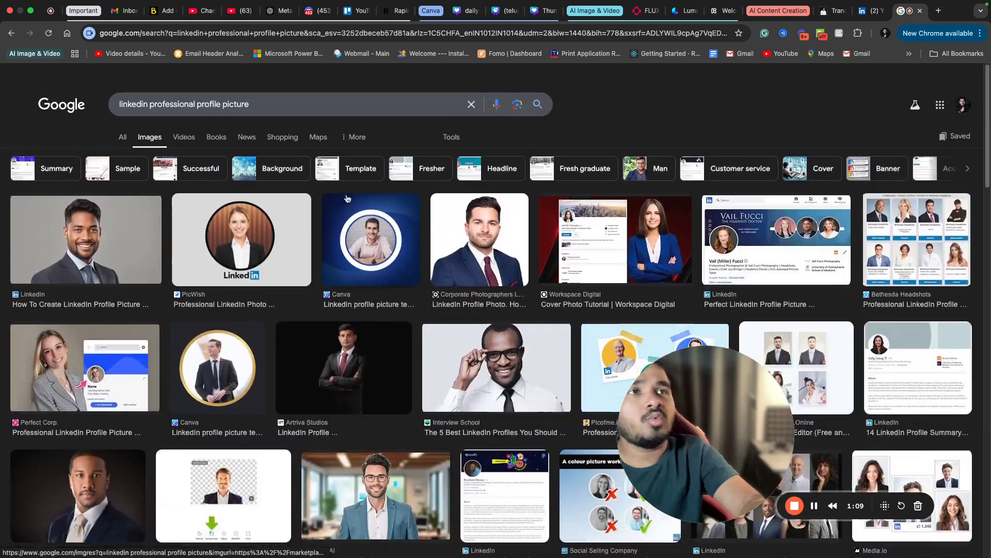
scroll("down", 3)
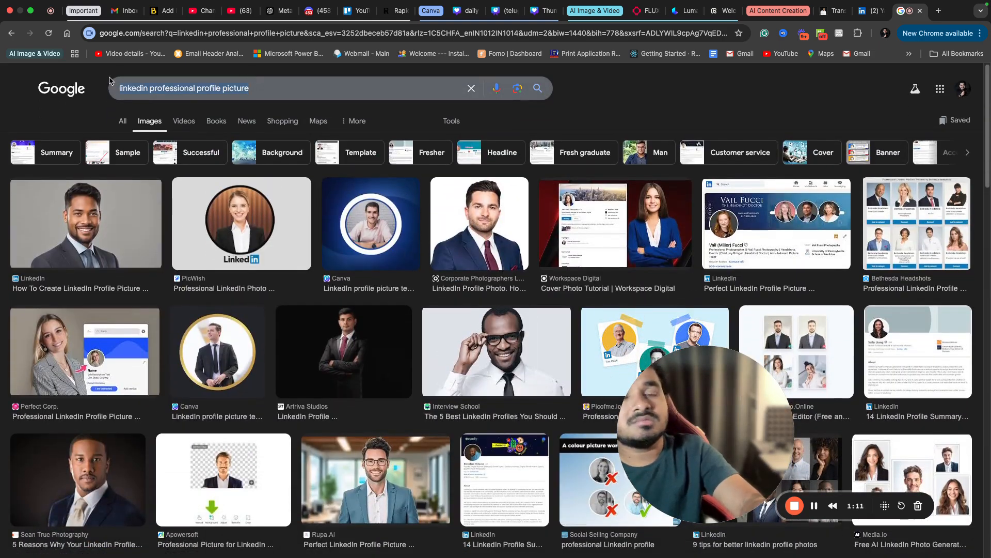
type("yaswanth sai palaghat")
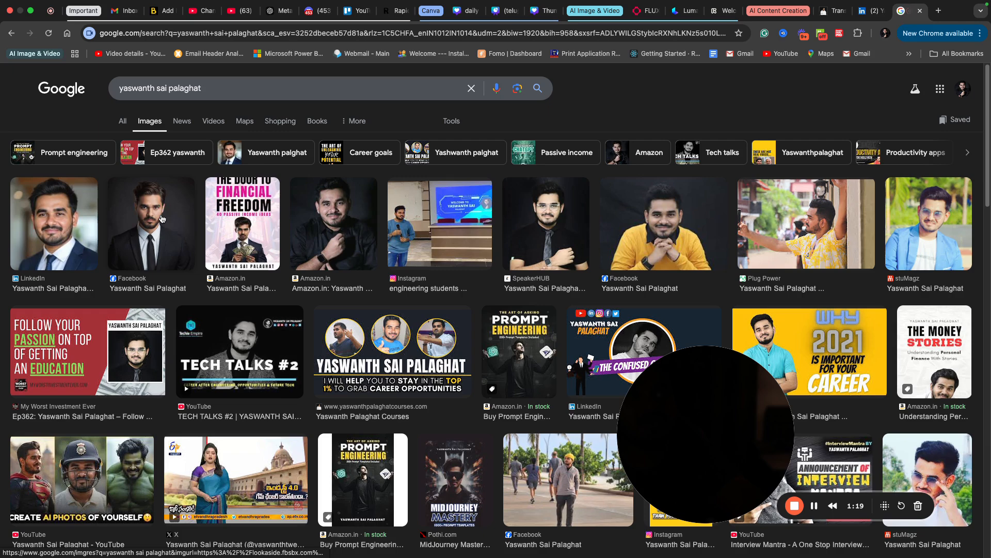
left_click(54, 223)
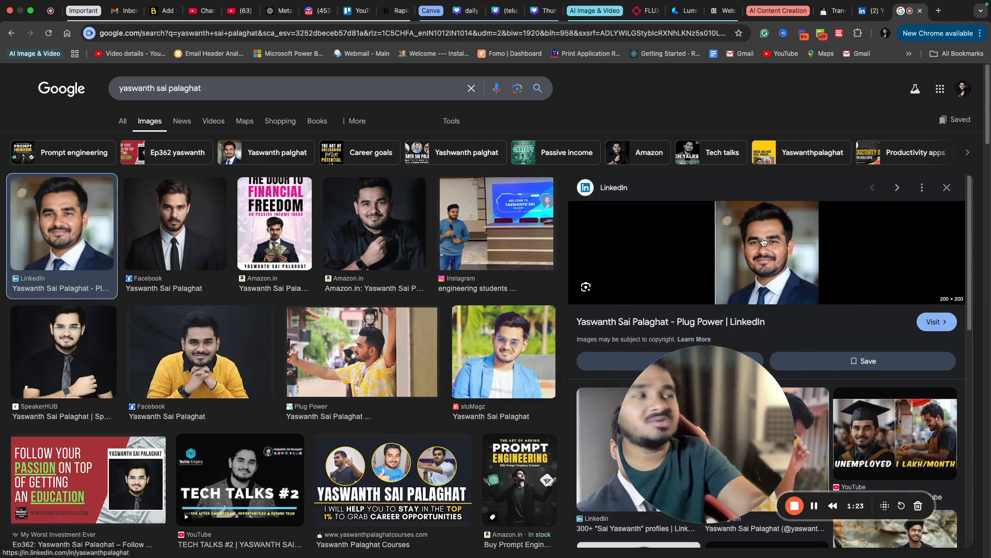
Step: Save the previewed headshot image to the Downloads folder
right_click(766, 252)
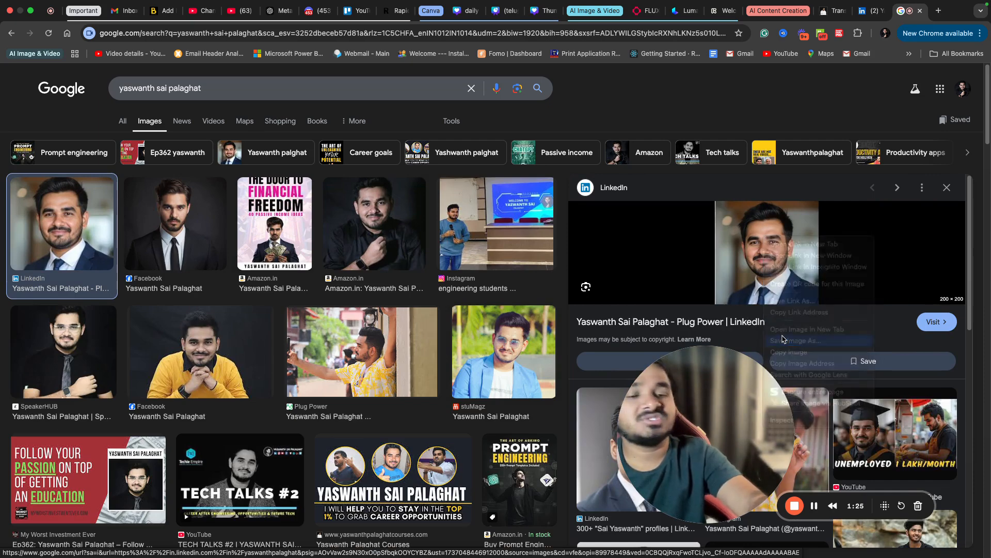
left_click(797, 340)
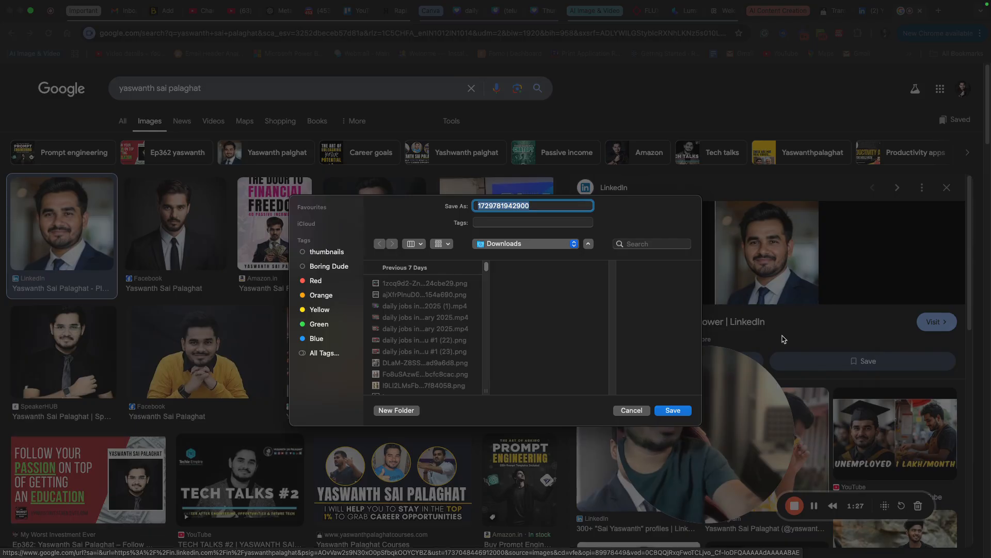
left_click(672, 409)
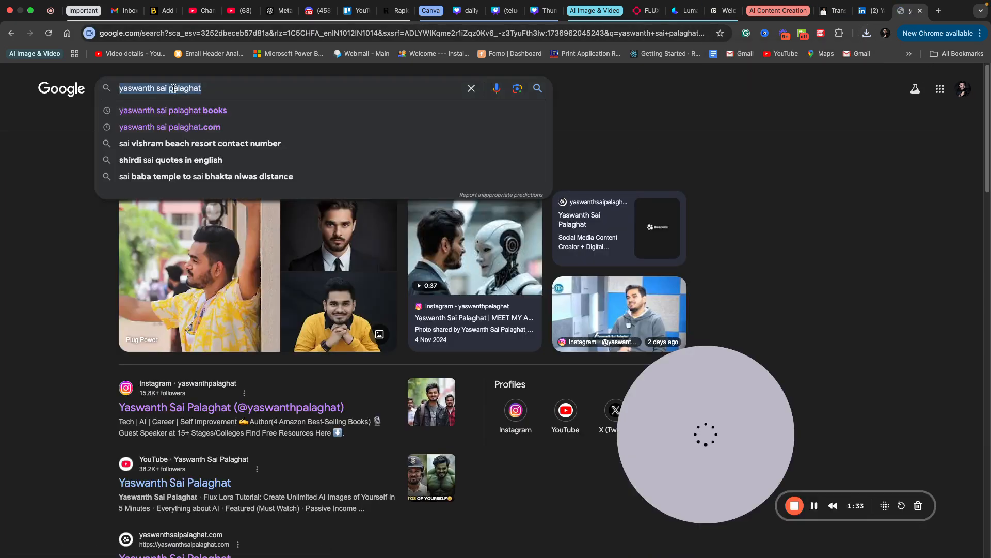
Step: Search 'insight face swap' and reach the InsightFace bot's Discord invite page
type("insight face")
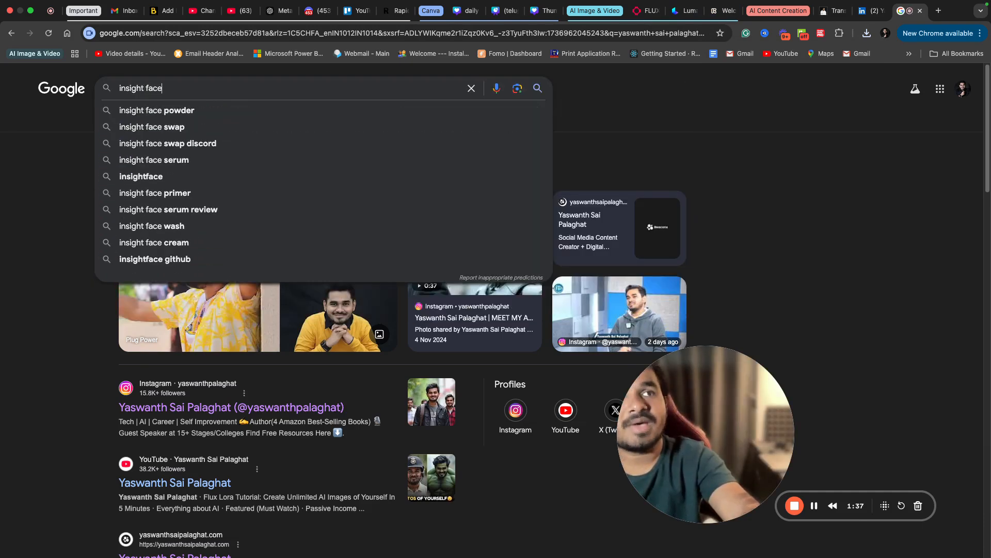
left_click(151, 127)
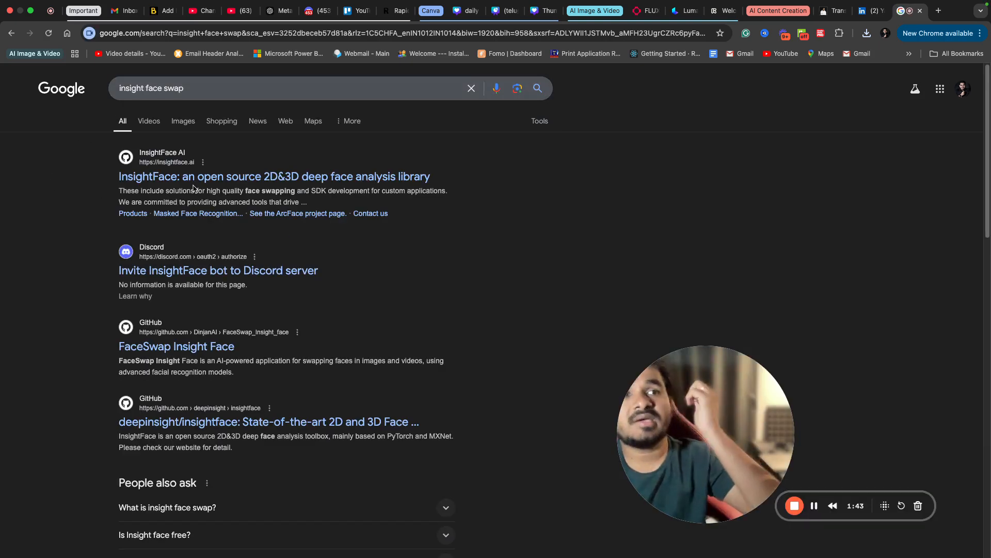
left_click(218, 270)
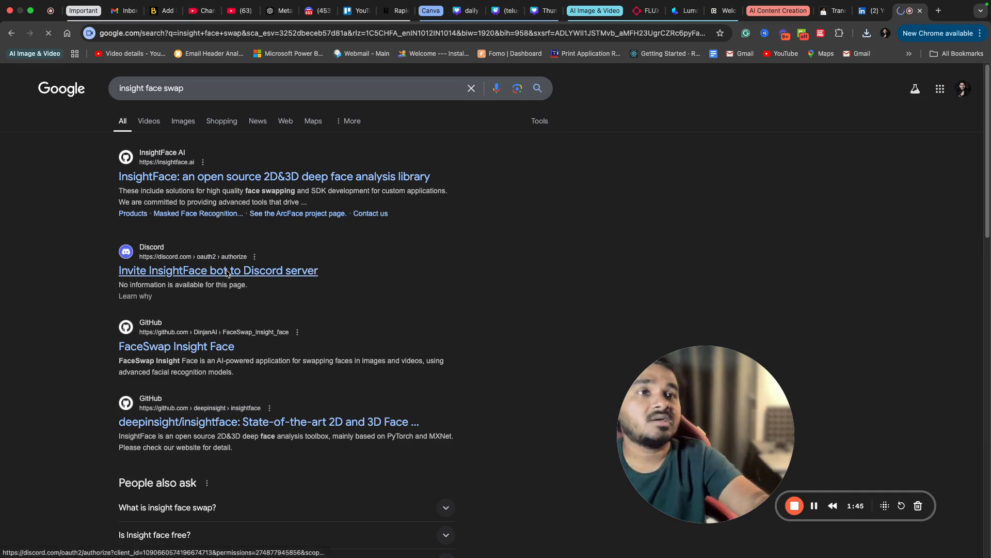
left_click(218, 270)
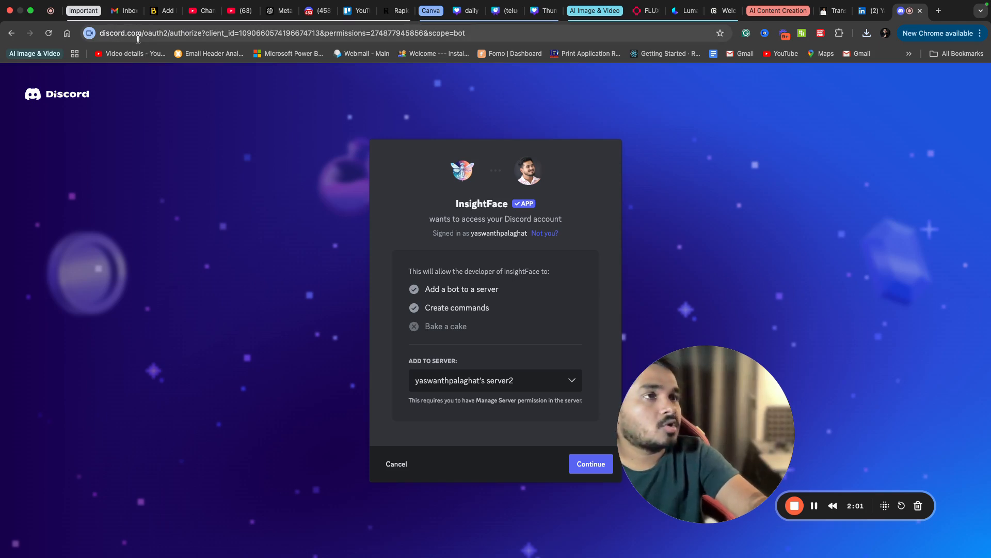
mouse_move(488, 251)
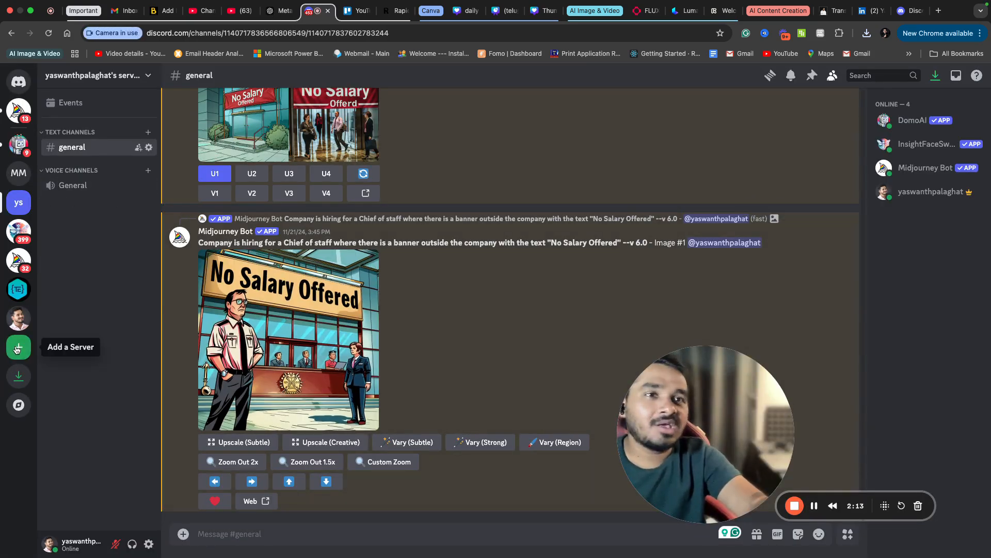
Step: Briefly bring up the Add a Server dialog in Discord and dismiss it
left_click(19, 346)
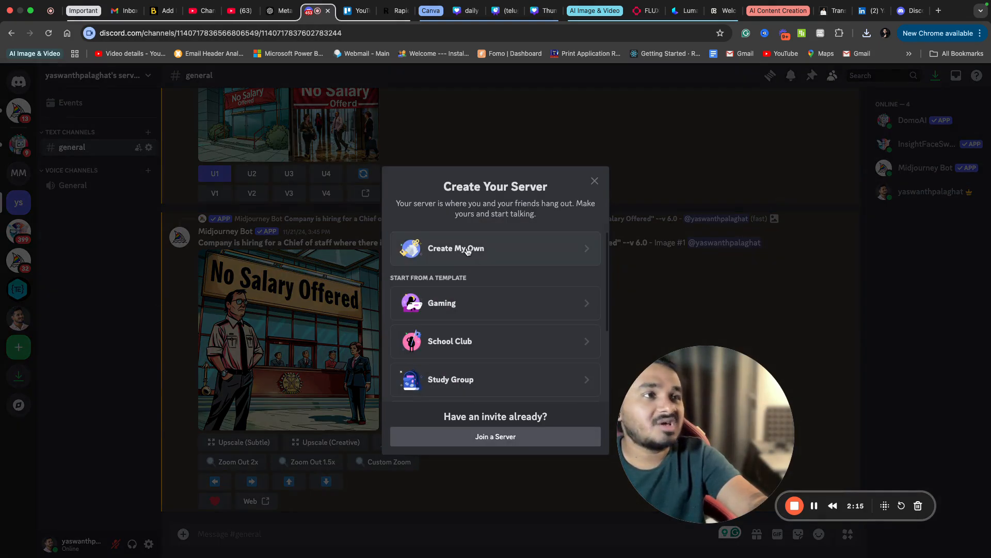
left_click(594, 181)
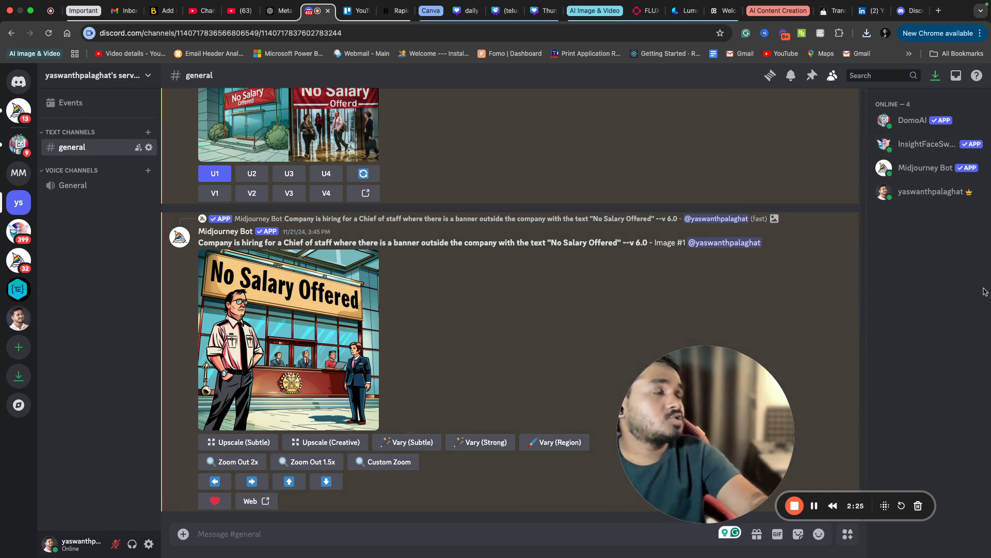
mouse_move(926, 144)
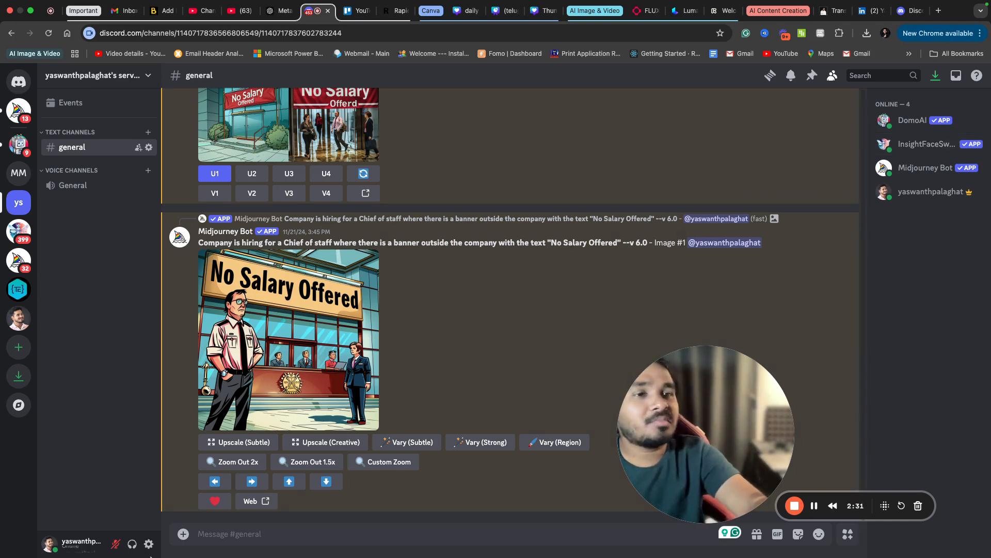
Step: Start the /saveid command with idname 'yash' for InsightFaceSwap
scroll("down", 3)
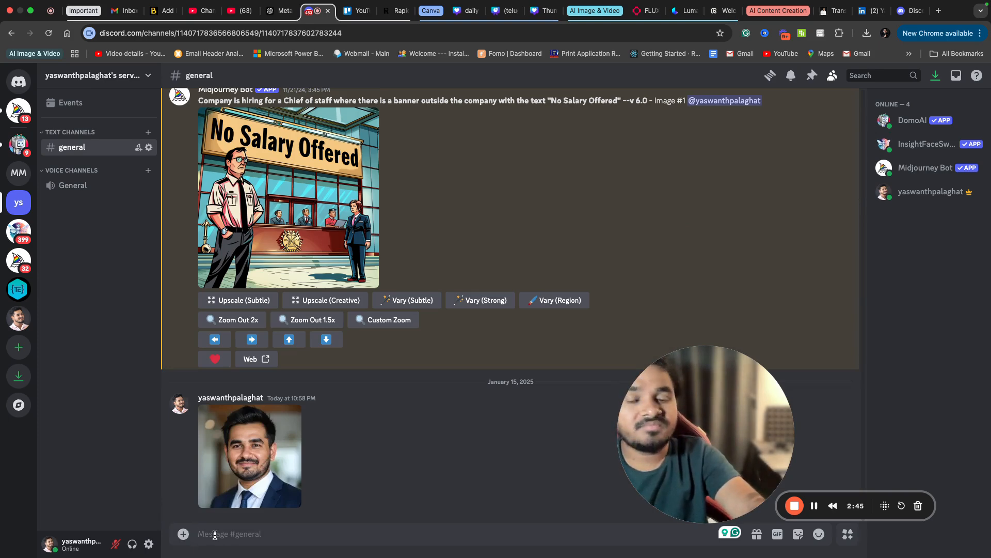
type("/save")
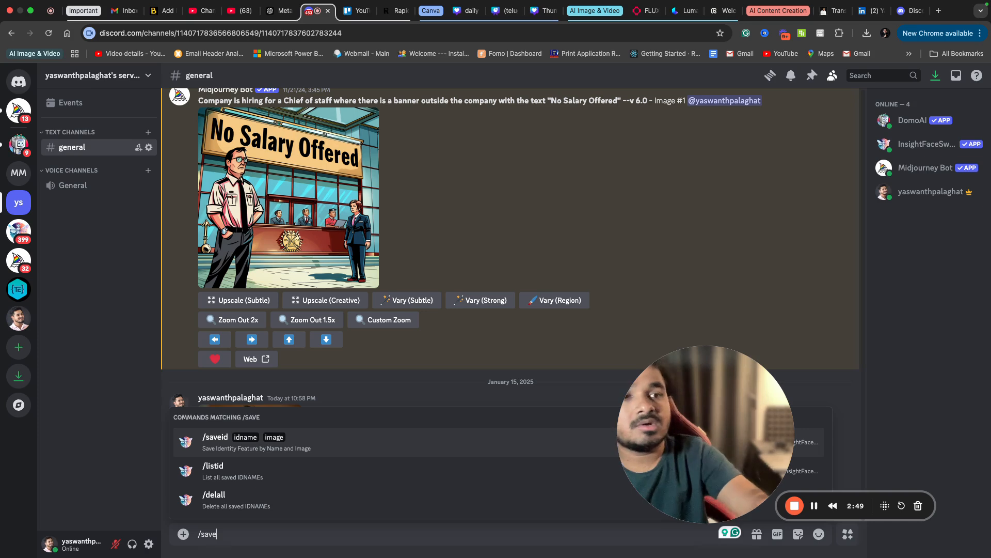
type("id")
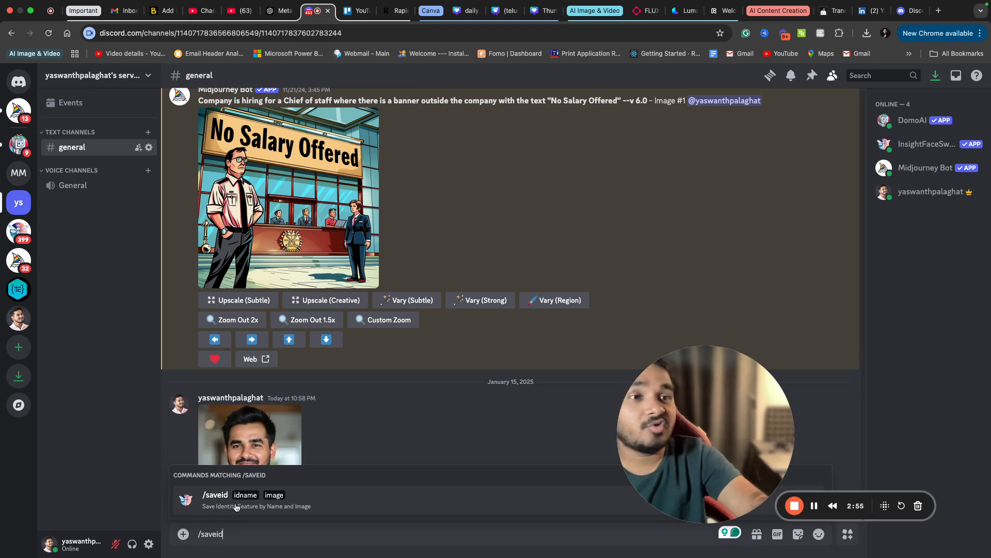
left_click(215, 494)
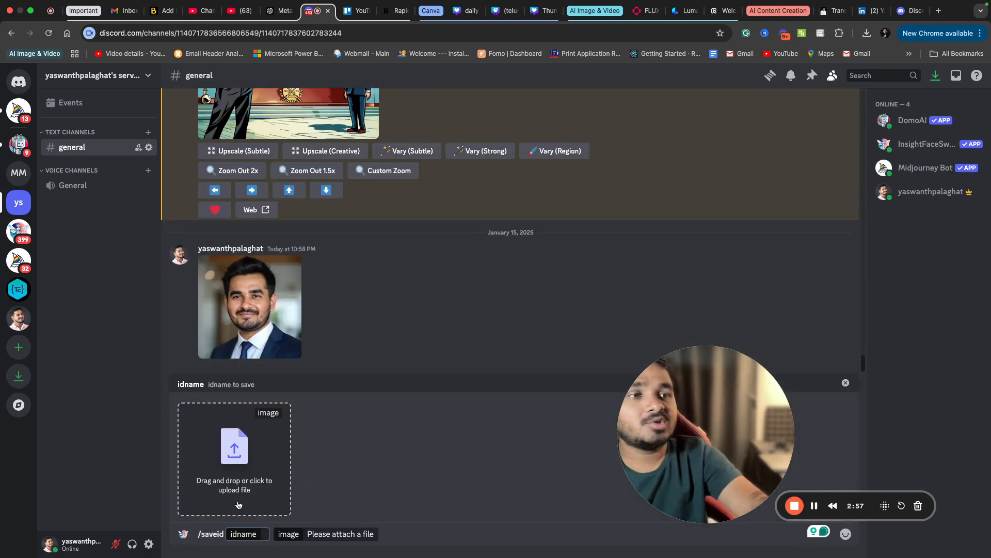
type("yash")
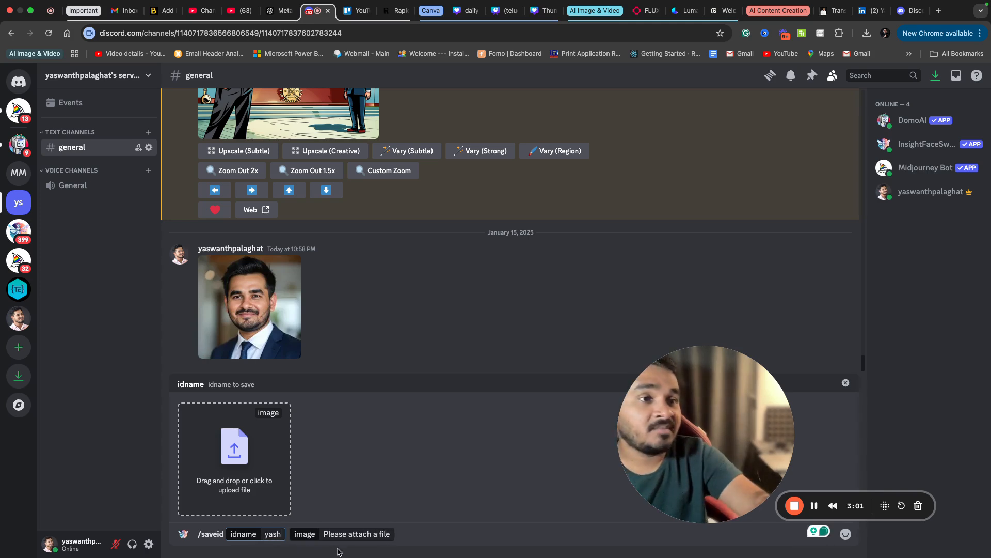
Step: Attach today's downloaded headshot JPEG and send the command, saving source face 'yash'
left_click(233, 458)
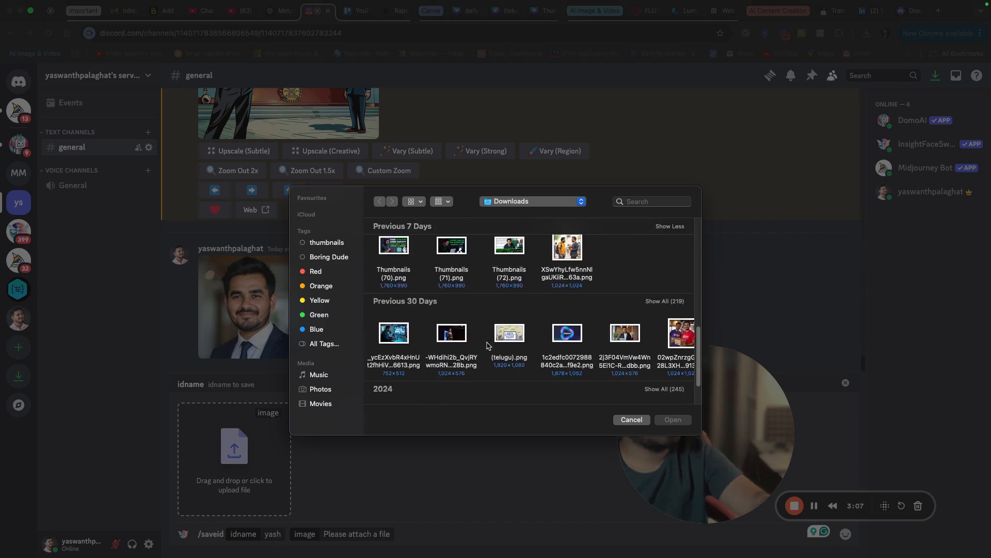
scroll("down", 3)
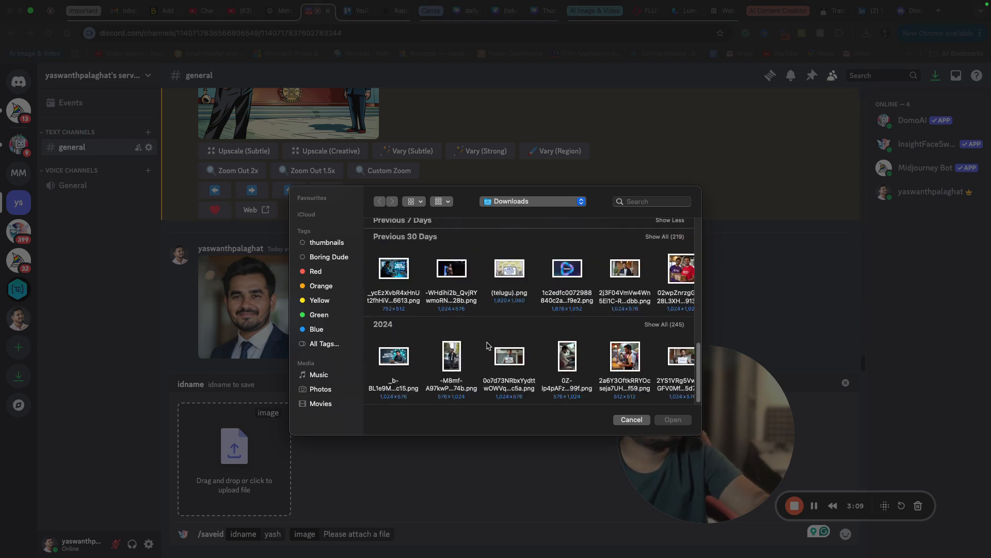
left_click(393, 257)
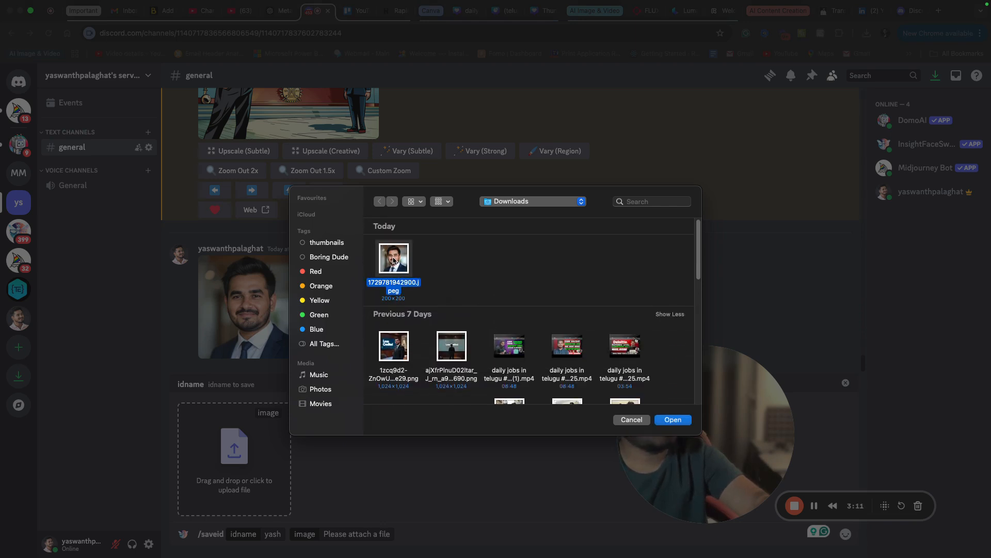
left_click(672, 419)
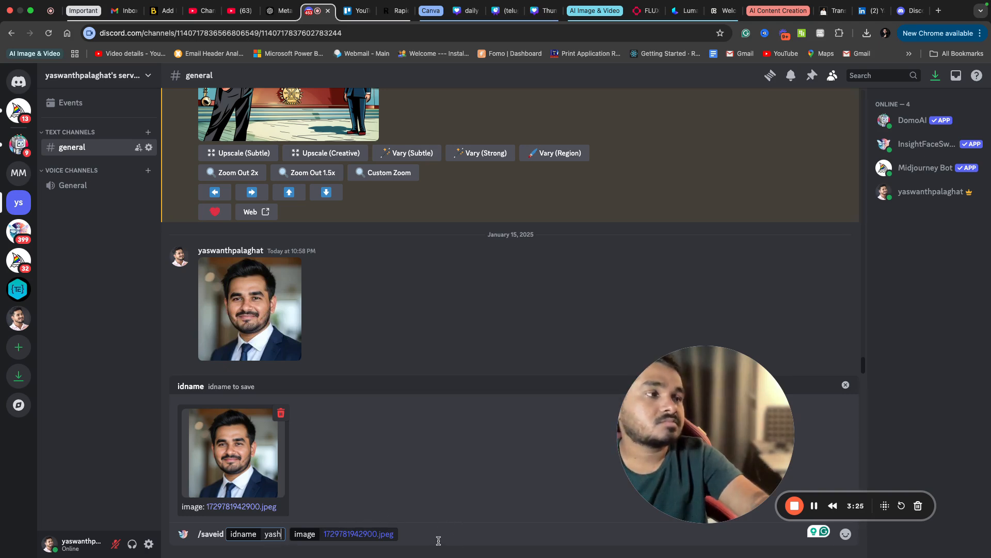
key("Enter")
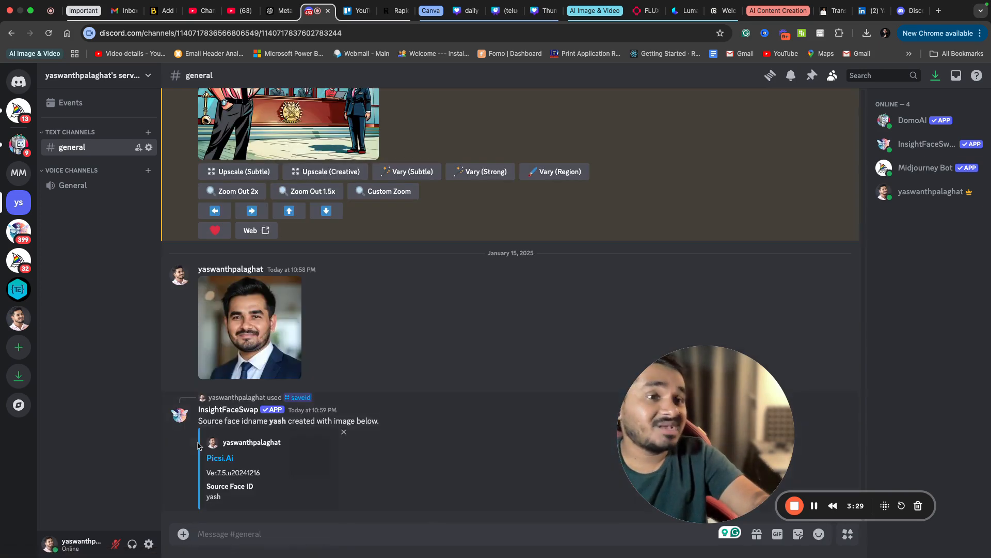
mouse_move(272, 409)
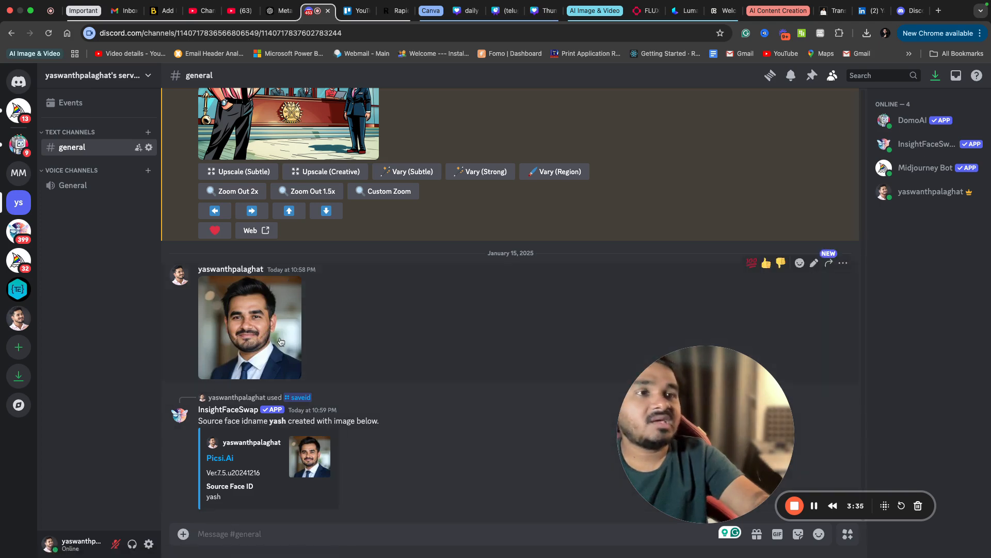
left_click(183, 534)
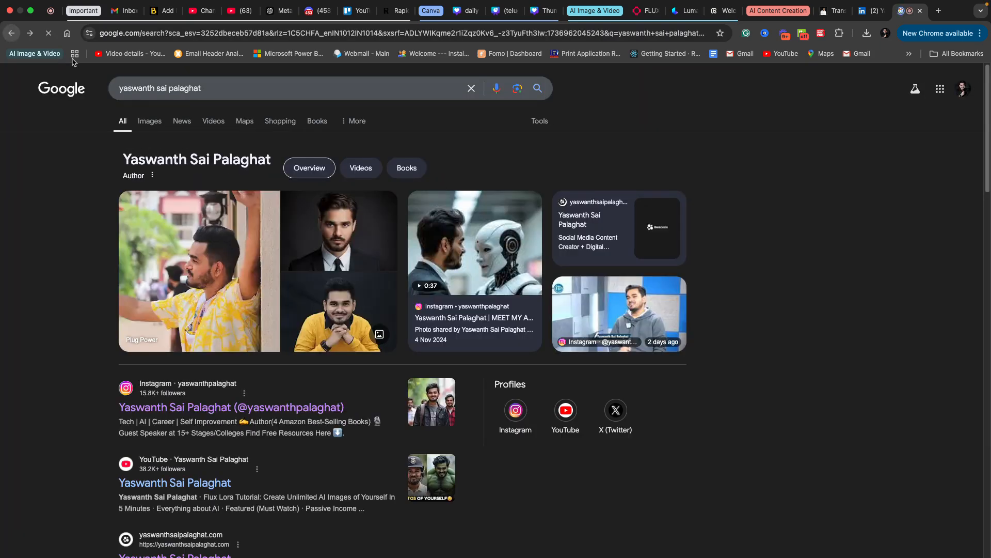
Step: Search Google Images for 'linkedin professional profile picture' and download the blue-blazer stock headshot
left_click(149, 121)
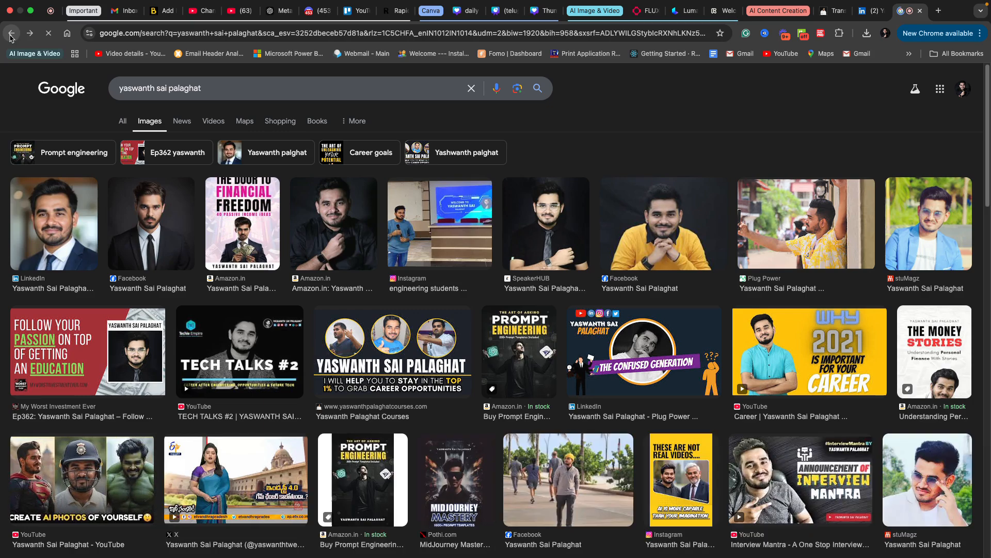
left_click(54, 223)
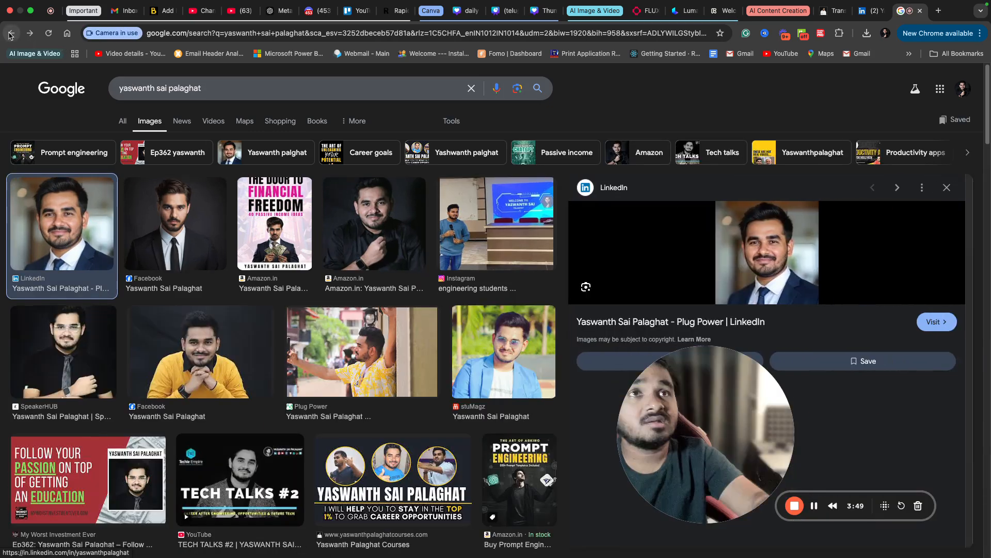
type("linkedin professional profile picture")
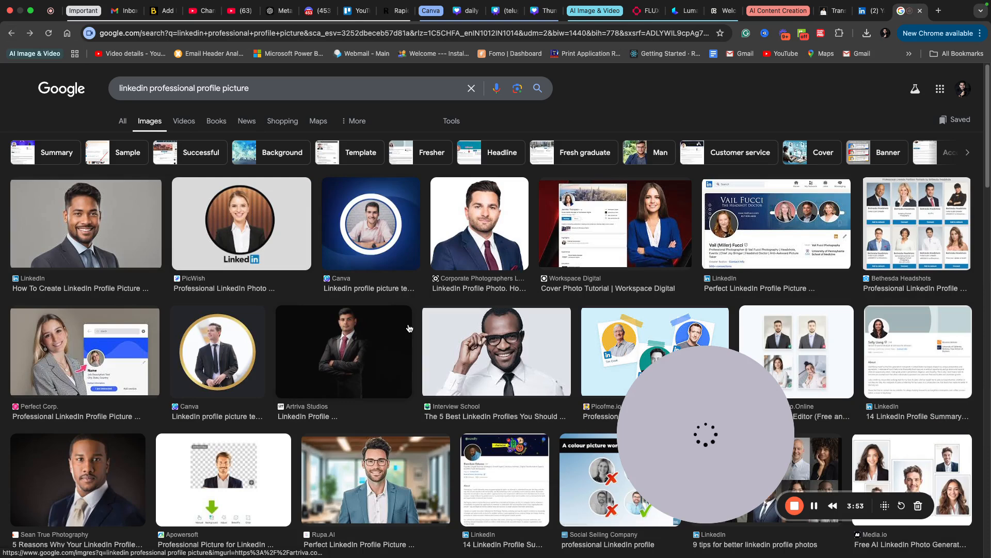
scroll("down", 3)
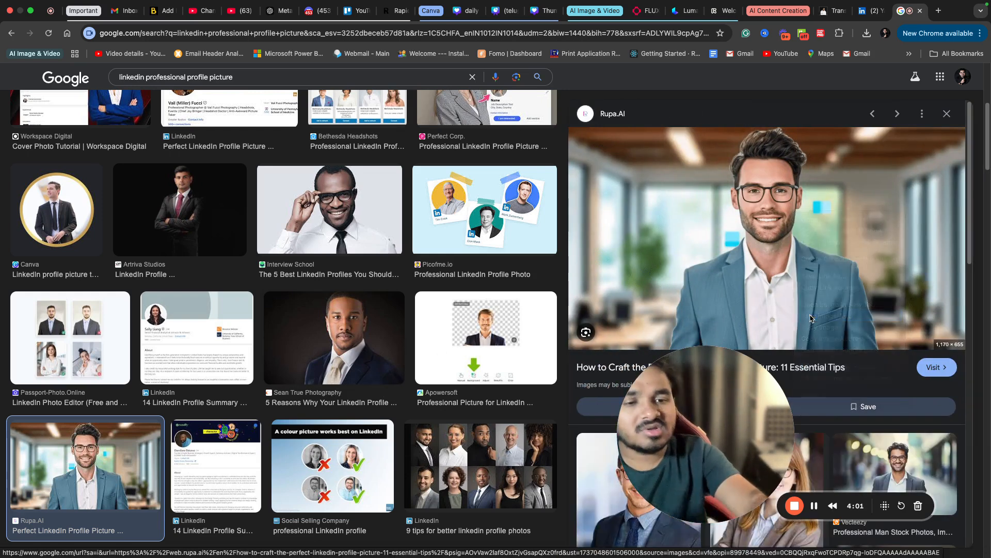
left_click(867, 34)
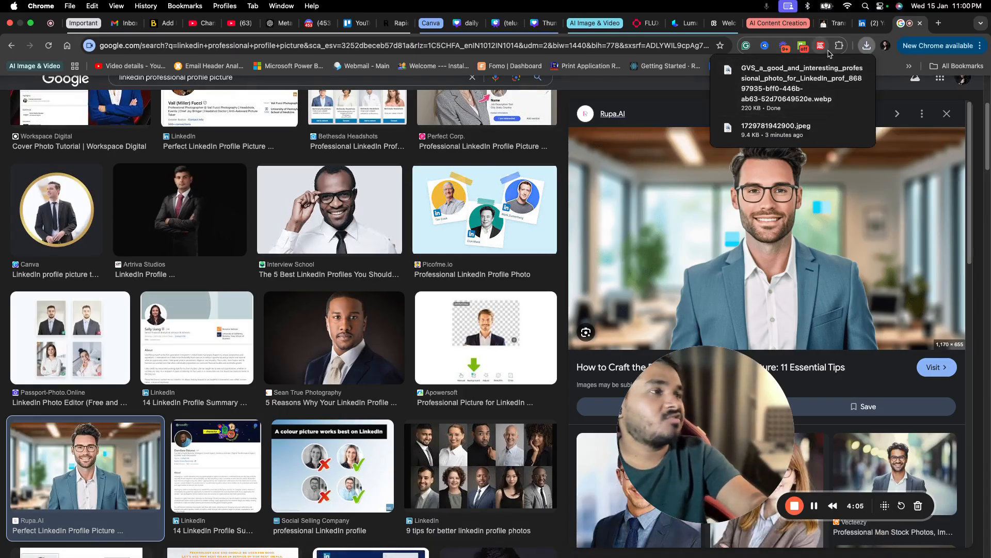
left_click(310, 23)
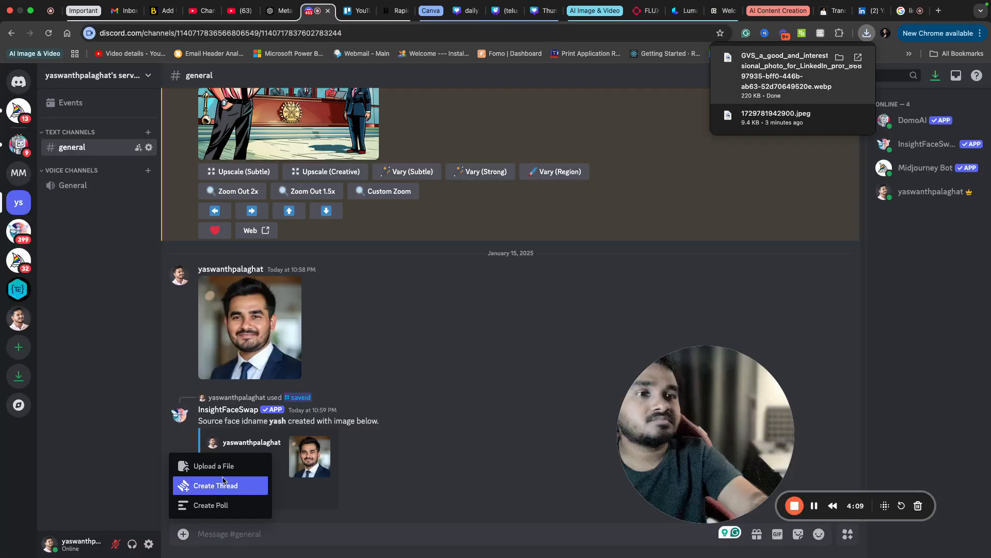
Step: Upload the blue-blazer headshot to #general and bring up the Apps actions for that message
left_click(214, 466)
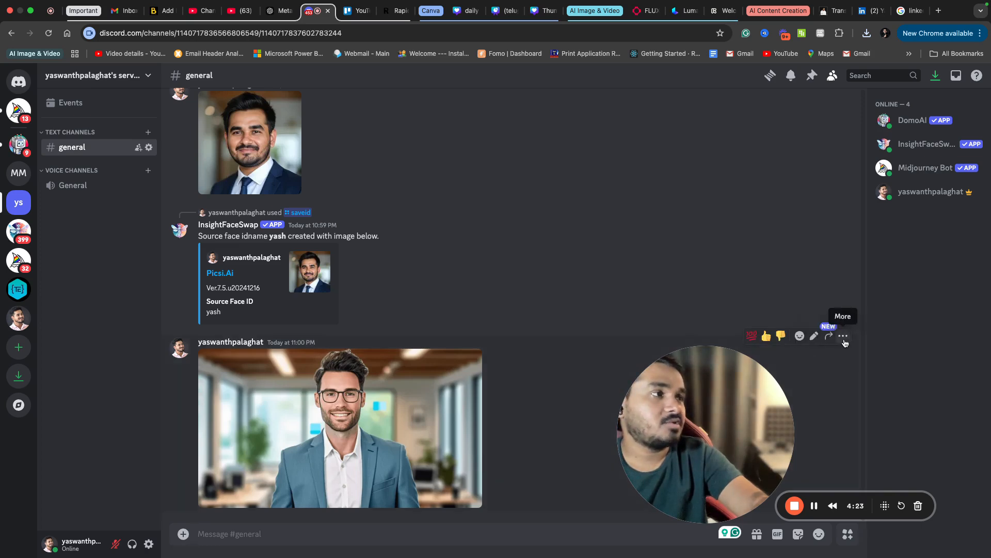
left_click(844, 336)
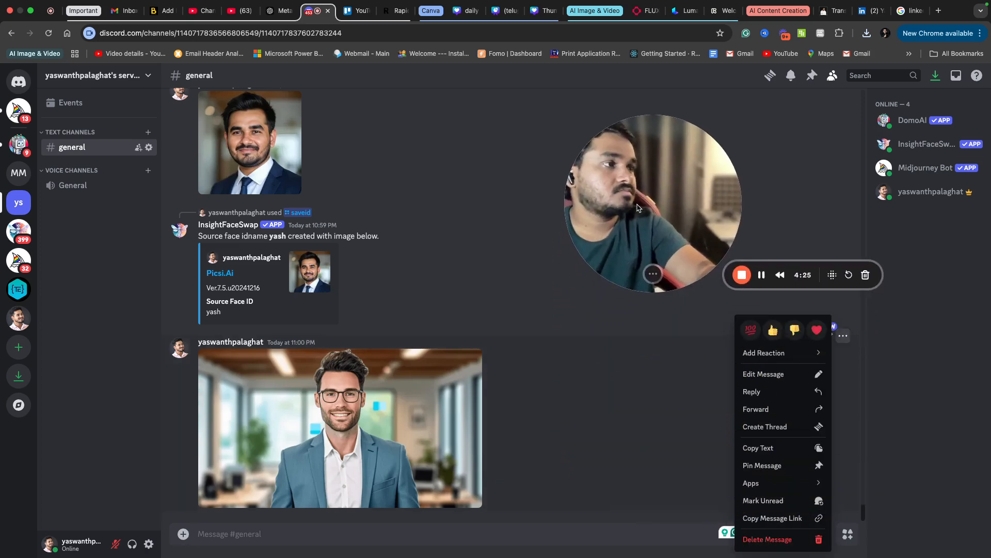
left_click(763, 352)
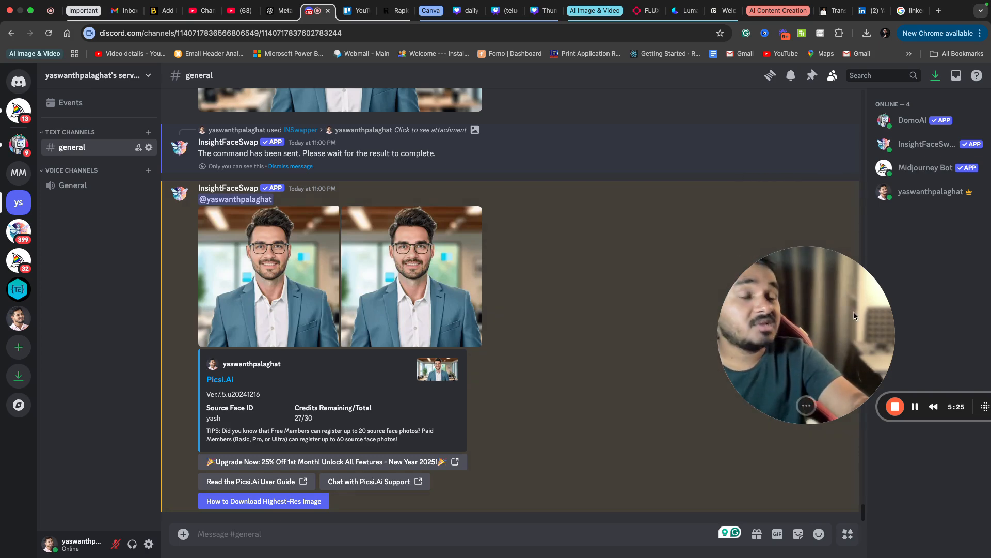
mouse_move(894, 406)
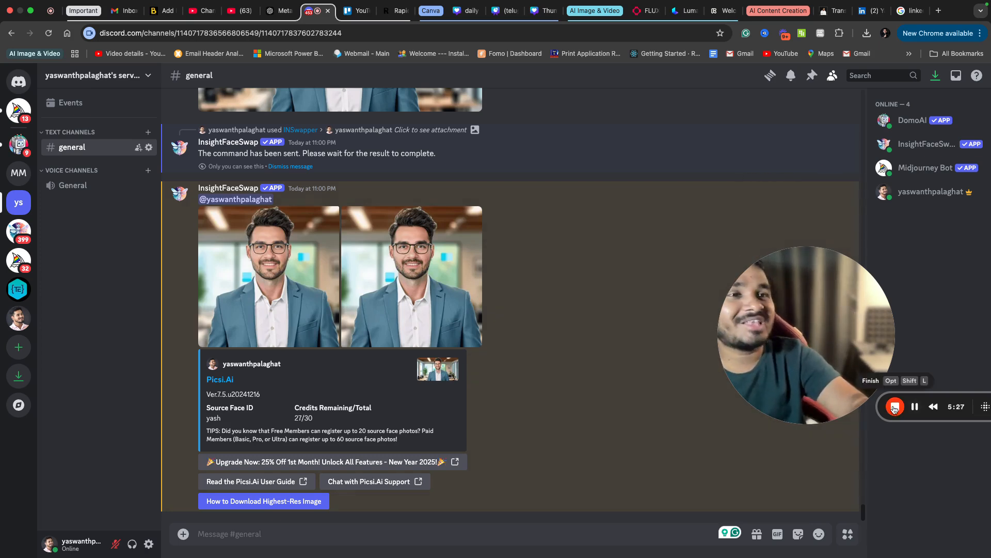